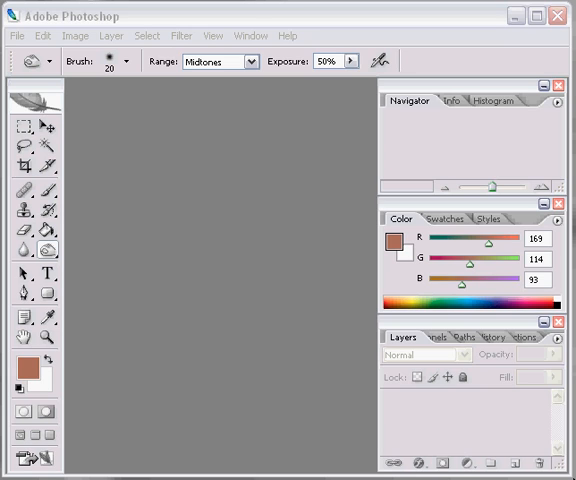
{"action": "mouse_move", "coordinate": [263, 251]}
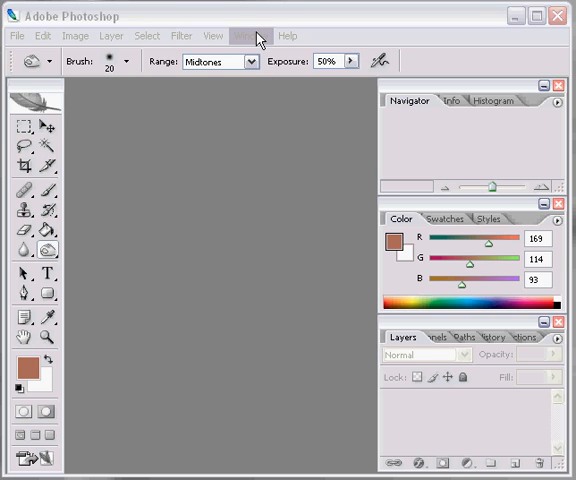
Open the Window menu to list the panels that can be shown
{"action": "left_click", "coordinate": [250, 35]}
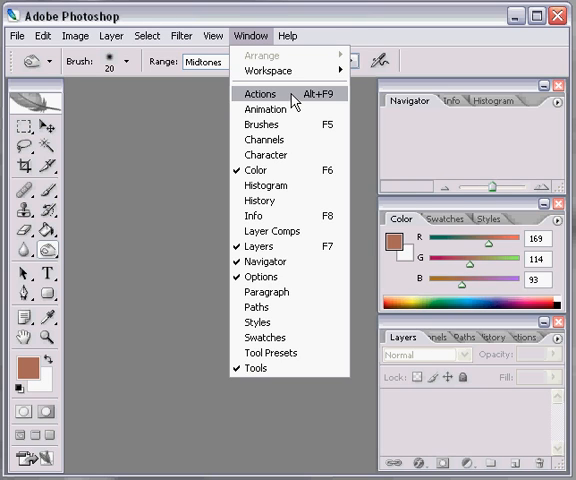
Show the Actions palette, float it out of the dock, and open its flyout menu
{"action": "left_click", "coordinate": [259, 93]}
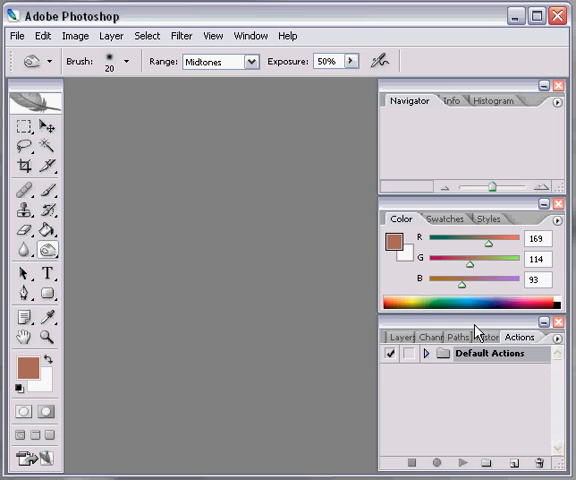
{"action": "left_click_drag", "start_coordinate": [475, 336], "coordinate": [228, 112]}
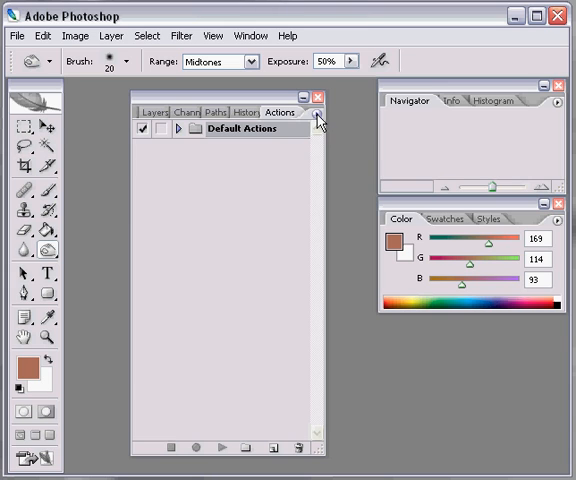
{"action": "left_click", "coordinate": [318, 120]}
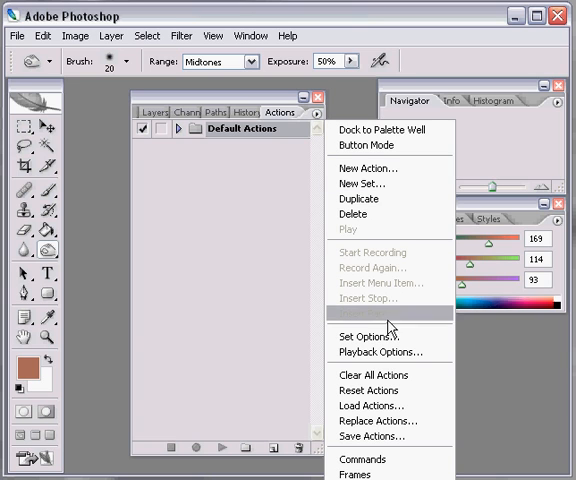
{"action": "mouse_move", "coordinate": [393, 405]}
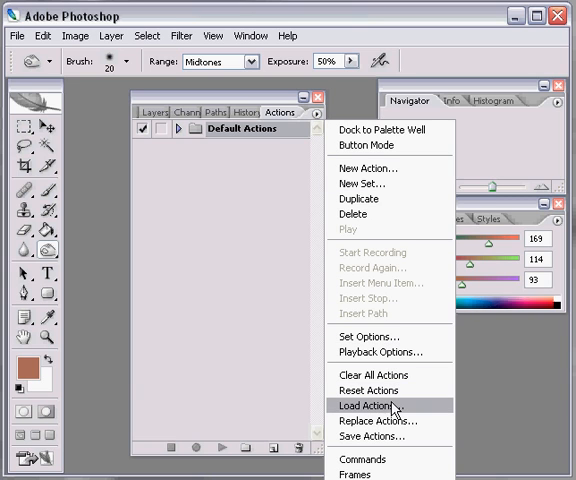
Load 'Standard Wedding Edit.atn' from the Desktop into the Actions palette
{"action": "left_click", "coordinate": [372, 405]}
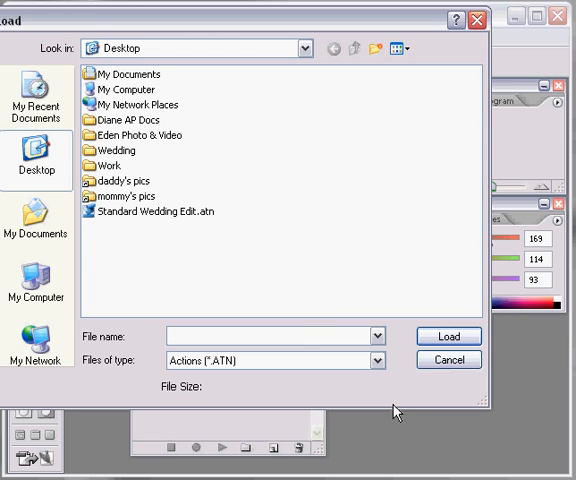
{"action": "mouse_move", "coordinate": [181, 248]}
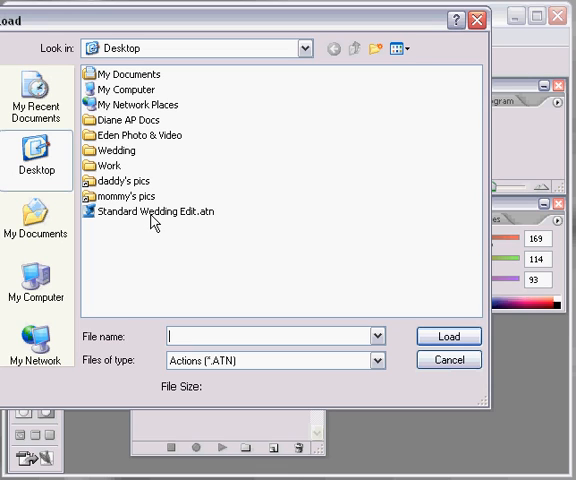
{"action": "mouse_move", "coordinate": [152, 215]}
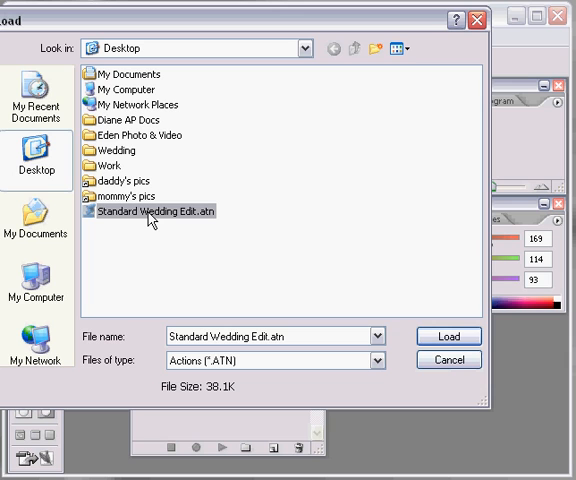
{"action": "mouse_move", "coordinate": [399, 335]}
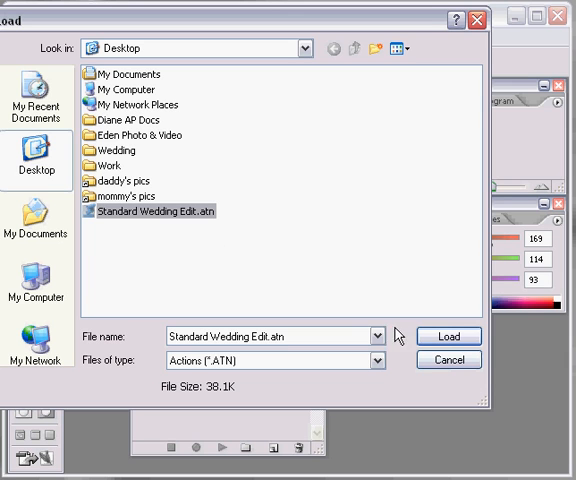
{"action": "left_click", "coordinate": [448, 336]}
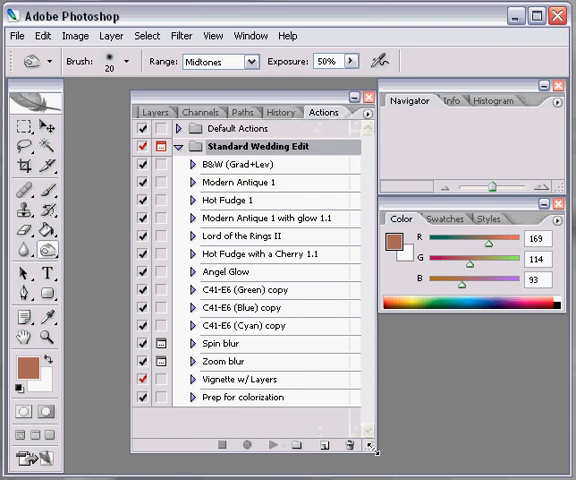
{"action": "mouse_move", "coordinate": [337, 217]}
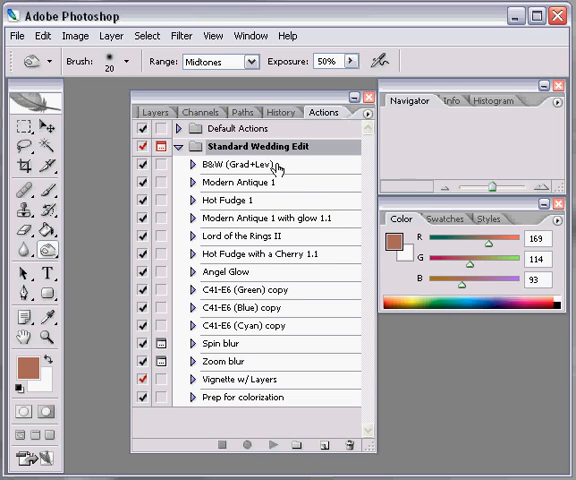
{"action": "mouse_move", "coordinate": [286, 168]}
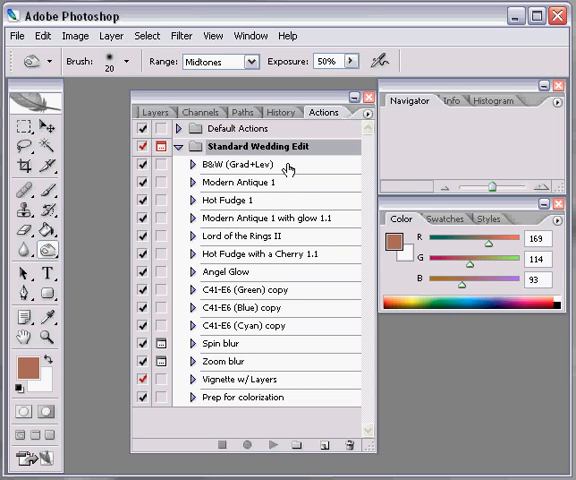
{"action": "left_click", "coordinate": [184, 164]}
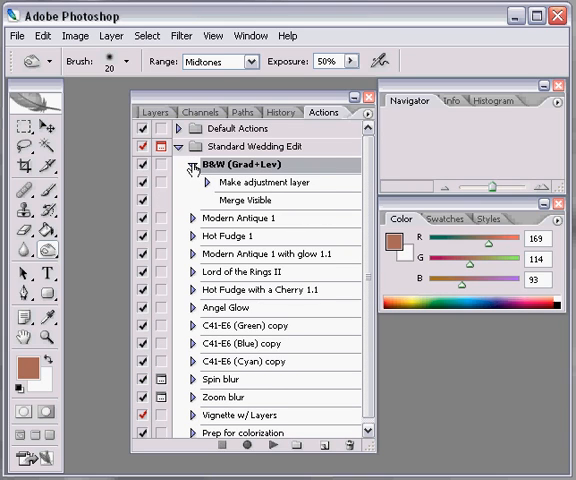
{"action": "left_click", "coordinate": [193, 165]}
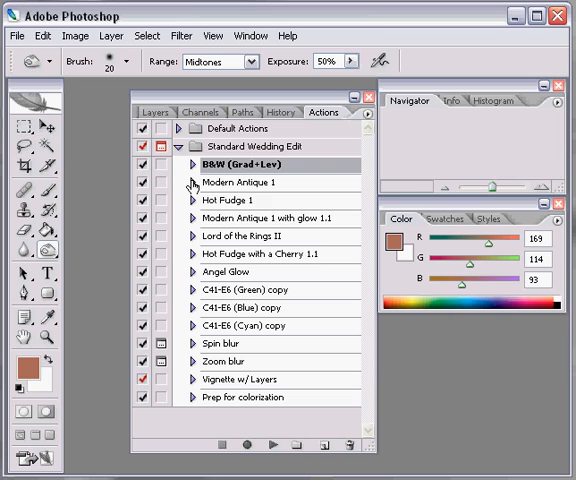
{"action": "mouse_move", "coordinate": [295, 187]}
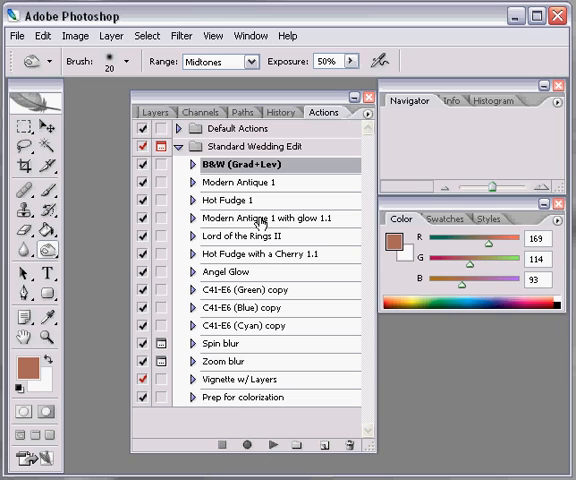
{"action": "mouse_move", "coordinate": [285, 241]}
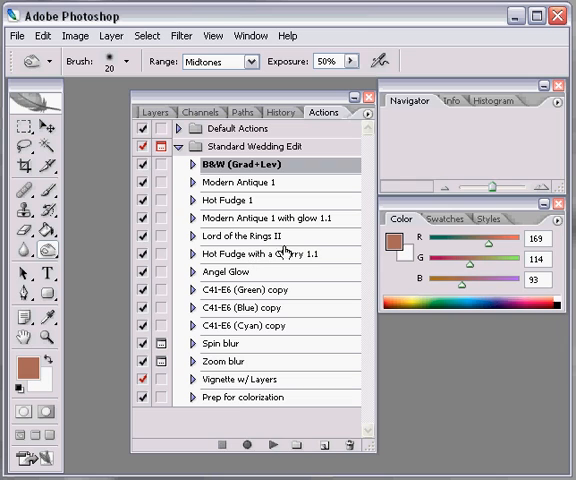
{"action": "mouse_move", "coordinate": [322, 258]}
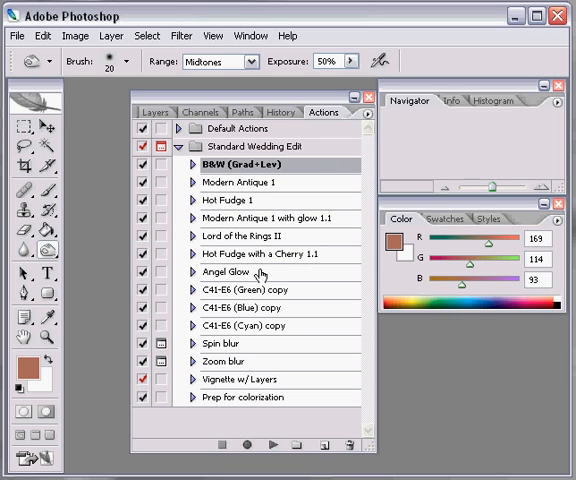
{"action": "mouse_move", "coordinate": [300, 273]}
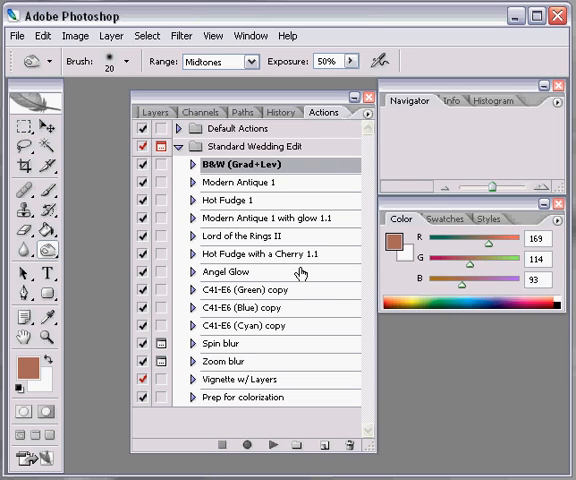
{"action": "left_click", "coordinate": [247, 289]}
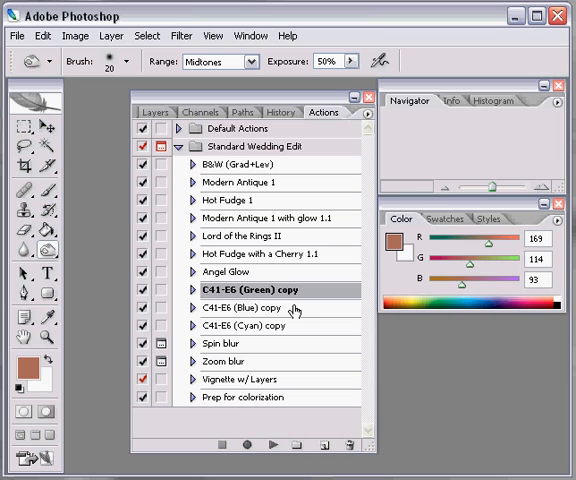
{"action": "left_click", "coordinate": [236, 325]}
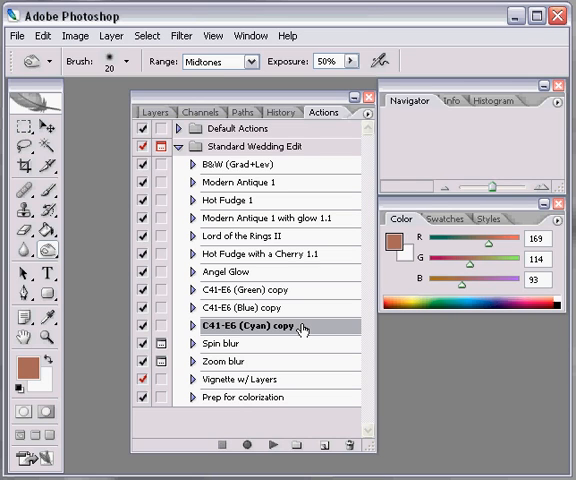
{"action": "mouse_move", "coordinate": [302, 330]}
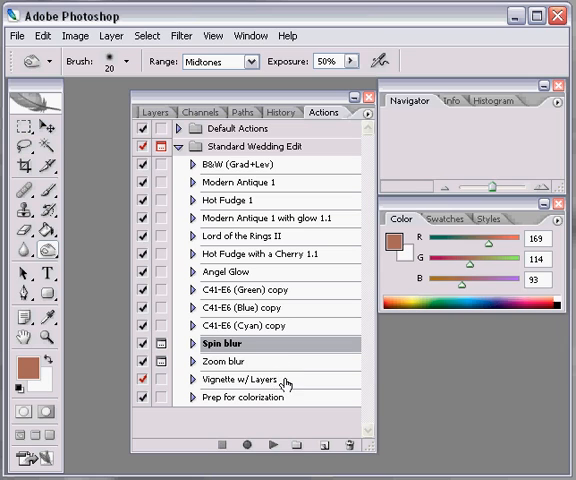
{"action": "left_click", "coordinate": [255, 378]}
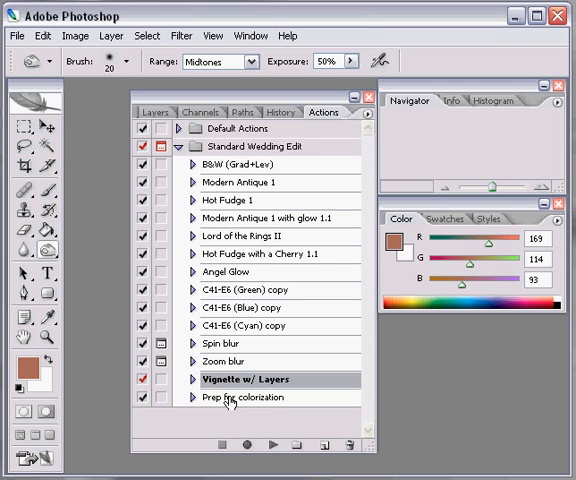
{"action": "left_click", "coordinate": [247, 397]}
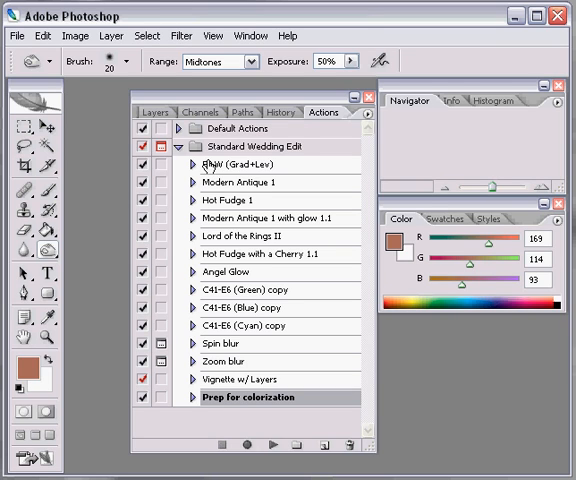
{"action": "mouse_move", "coordinate": [228, 165]}
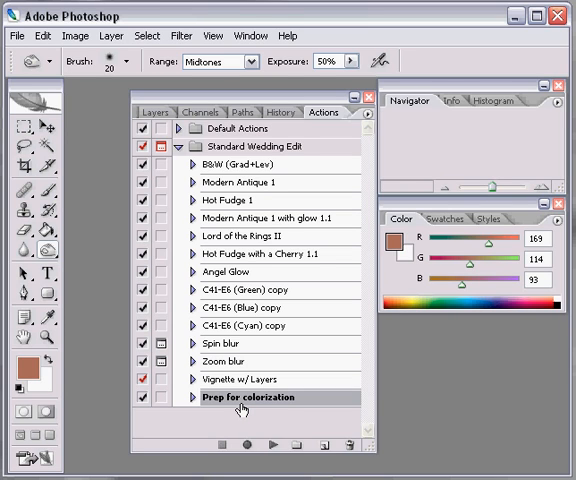
{"action": "mouse_move", "coordinate": [207, 420]}
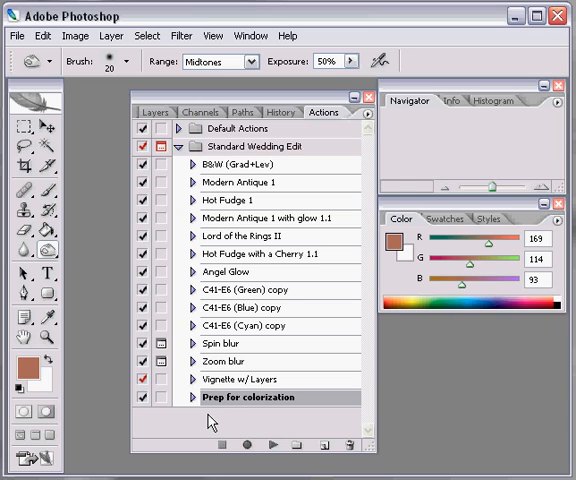